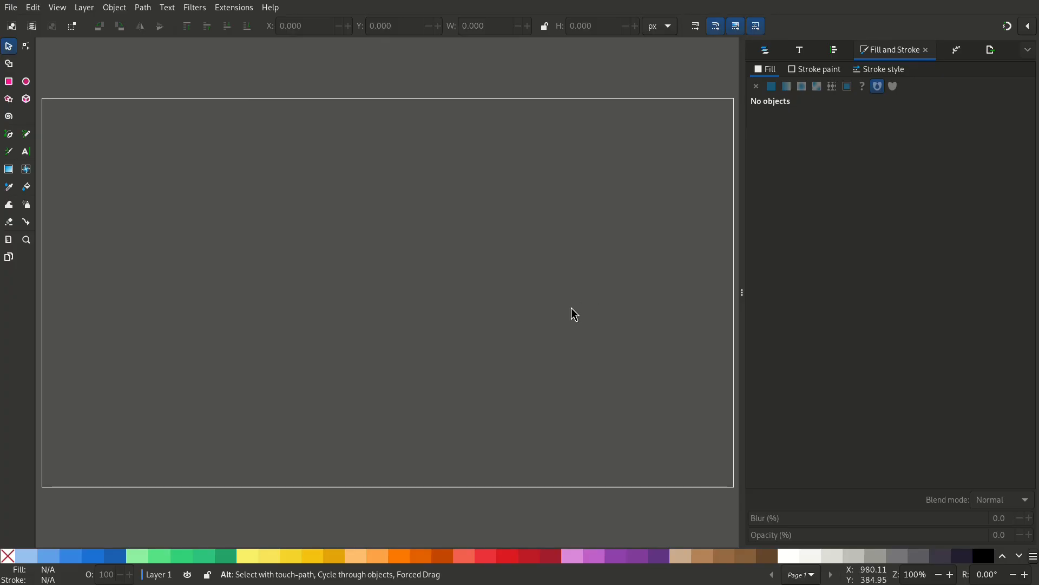
Resize the page to 1024 × 1024 px in Document Properties.
click(11, 7)
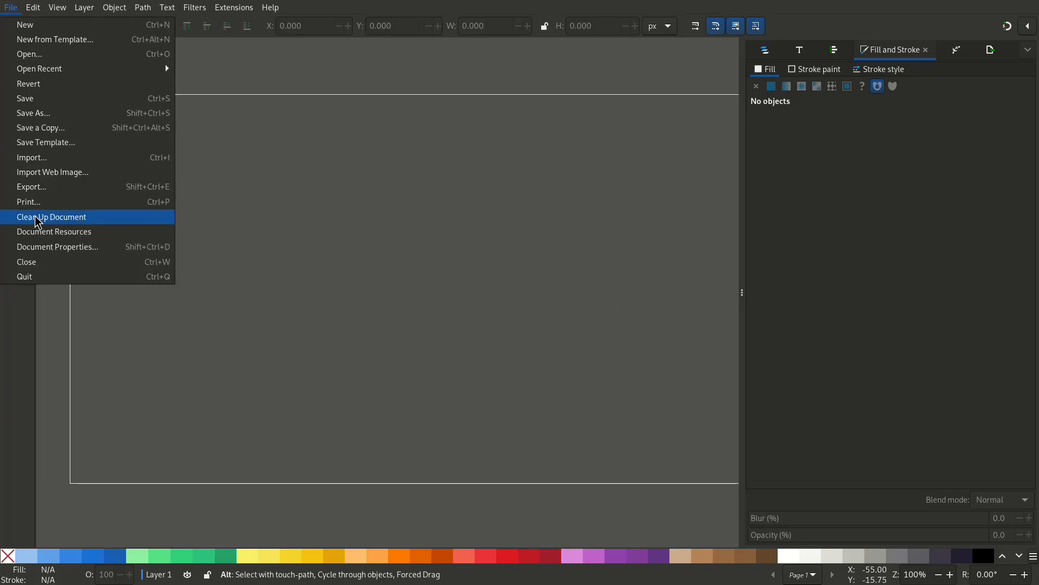
click(56, 246)
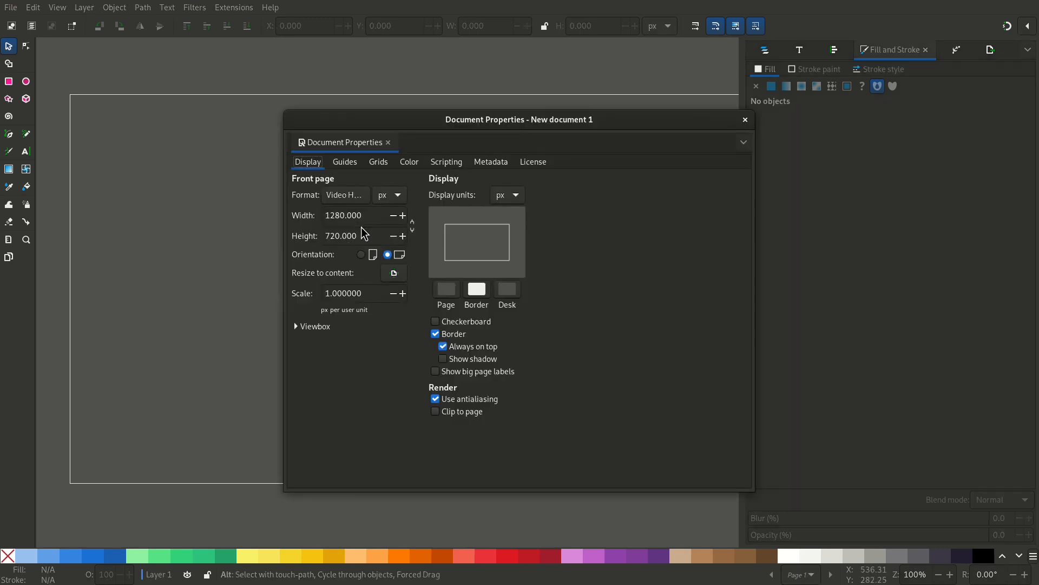
text(1024)
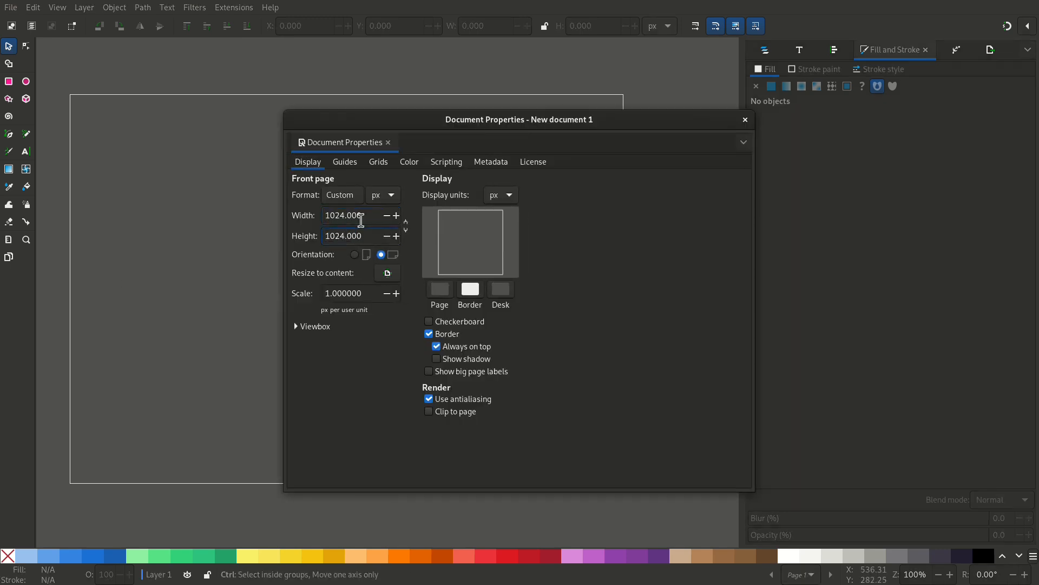
click(746, 120)
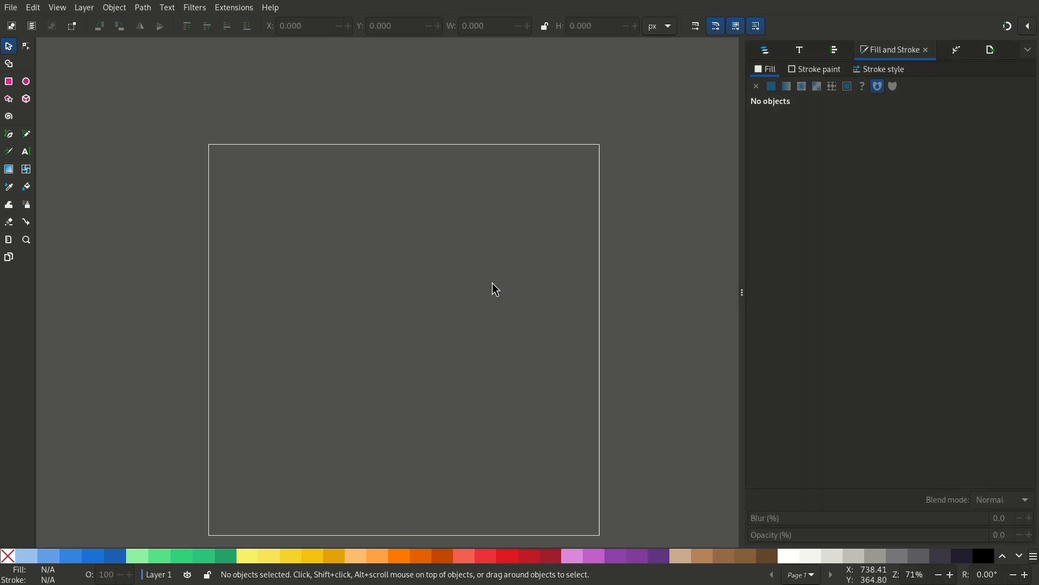
Draw a 1024×1024 rectangle over the page filled with light tan e8bd90.
click(8, 81)
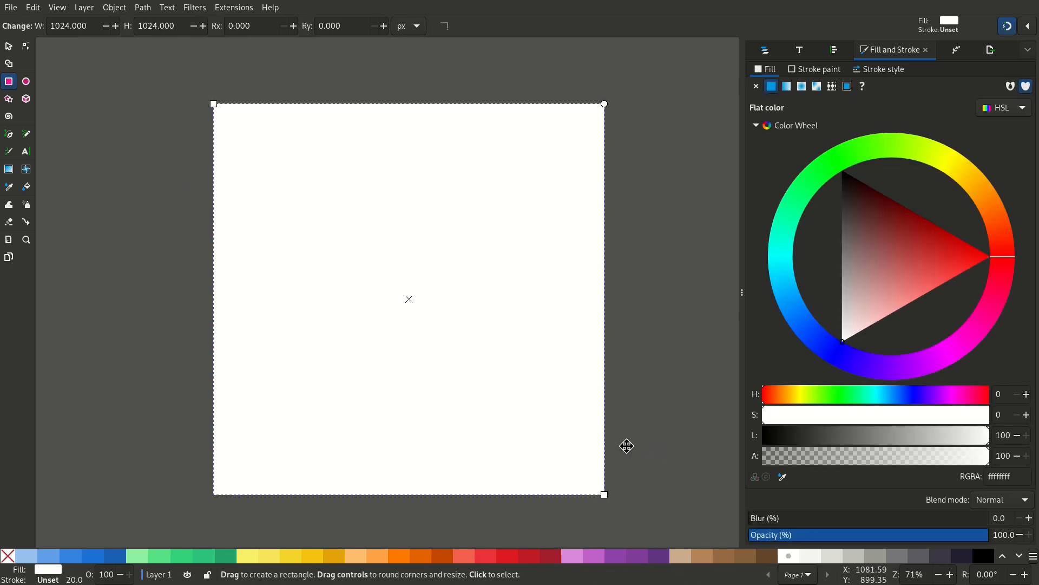
click(883, 306)
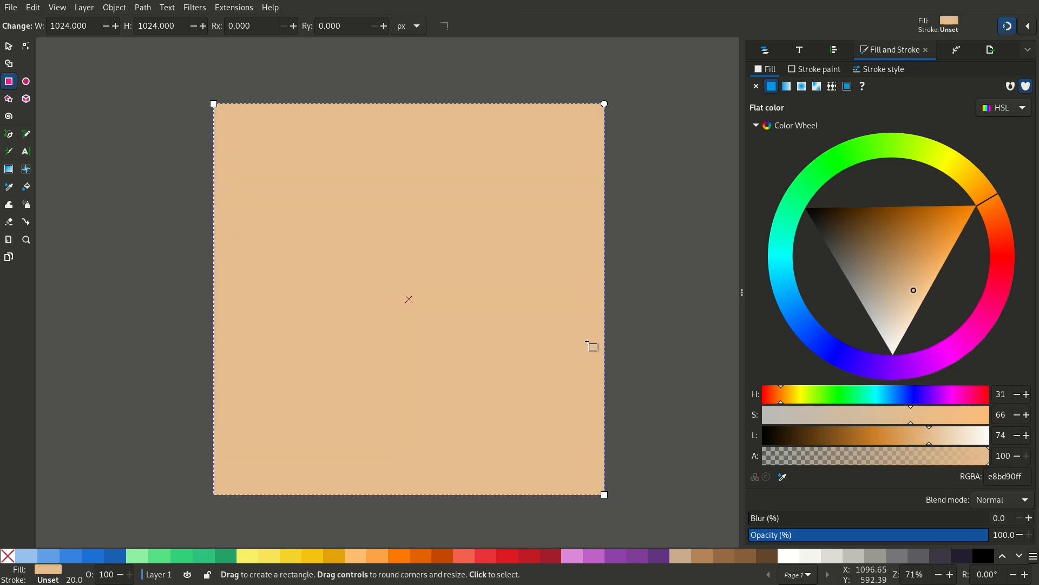
click(7, 46)
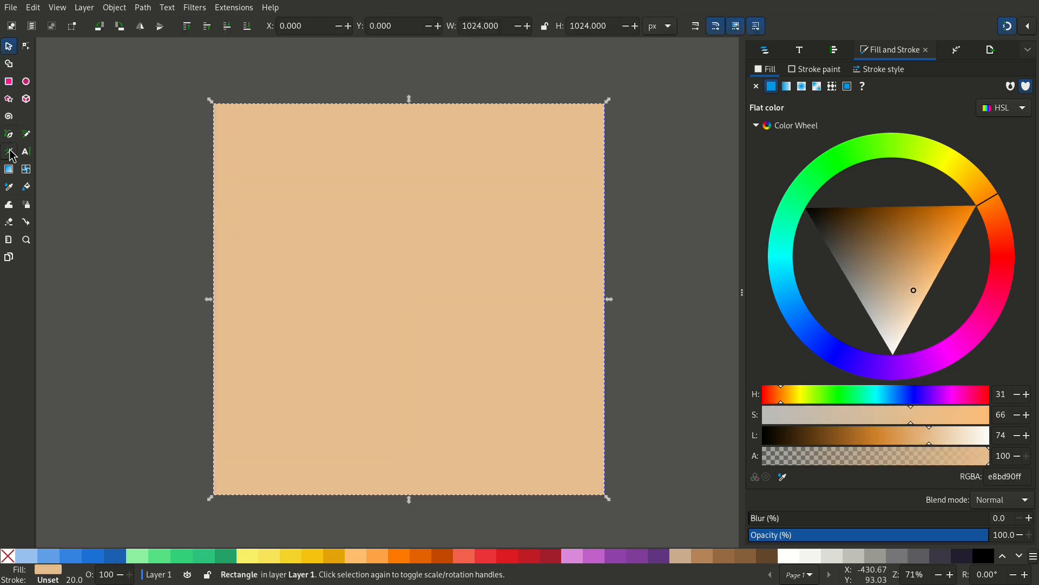
Draw a curved leaf outline with the Bezier pen near the left of the page.
click(9, 133)
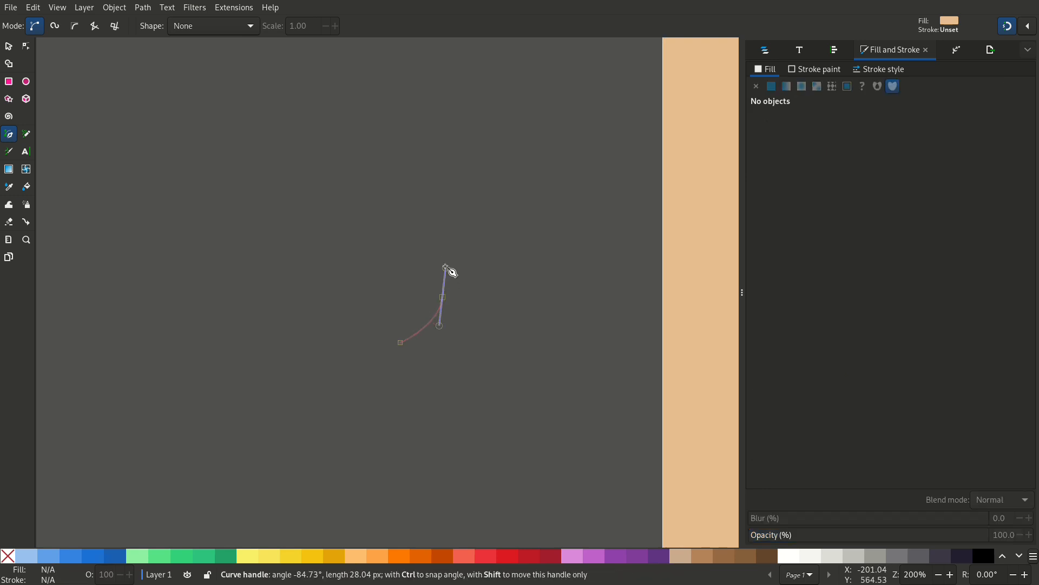
drag(445, 266, 448, 302)
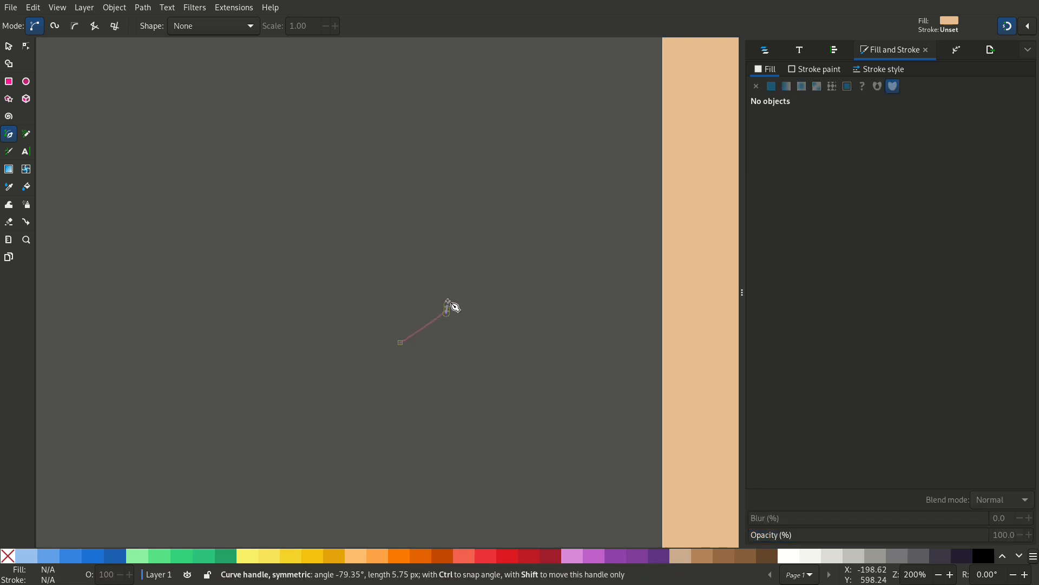
drag(454, 308, 450, 275)
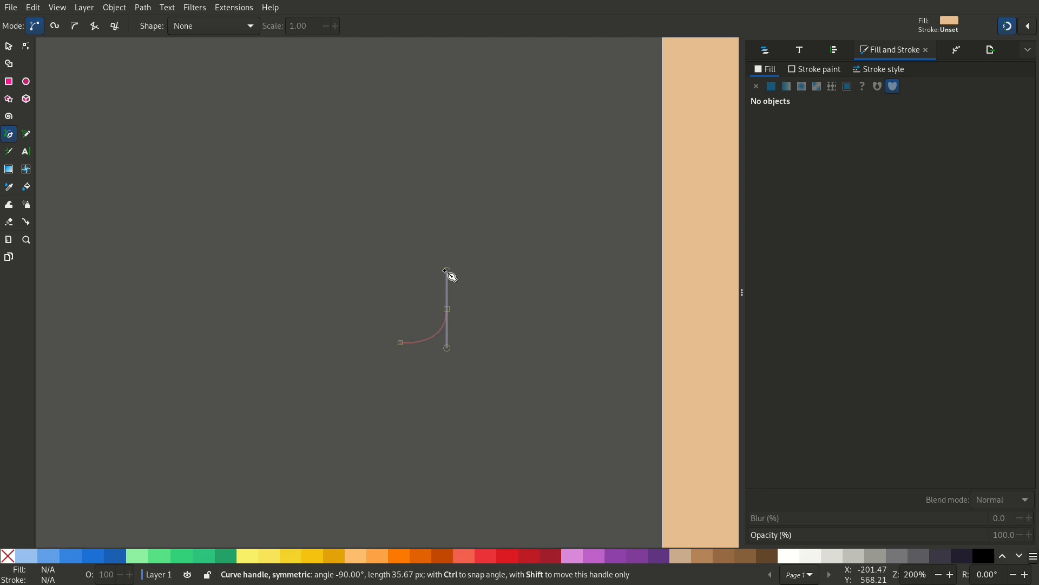
drag(449, 272, 251, 206)
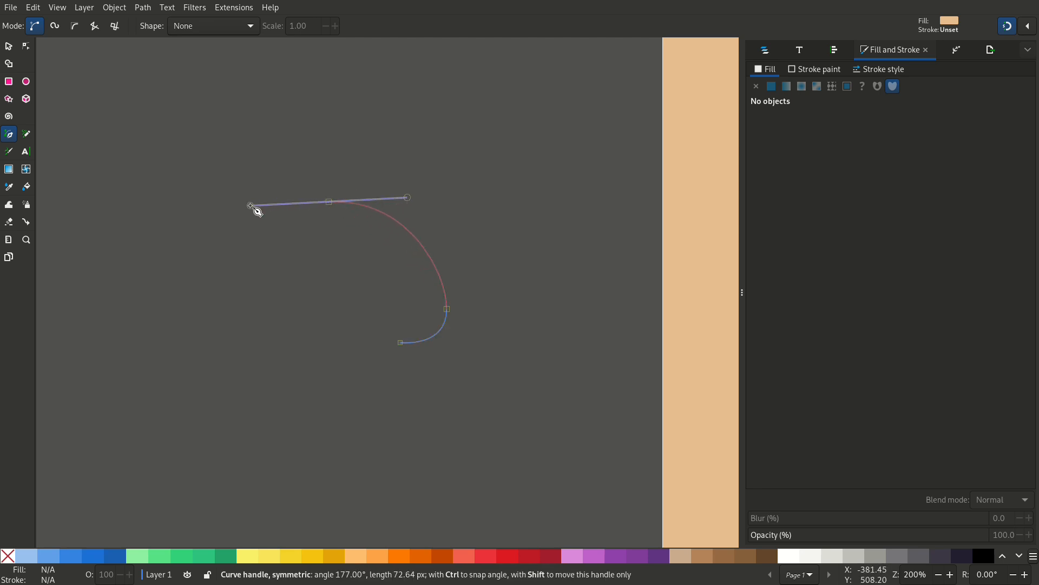
drag(254, 207, 257, 203)
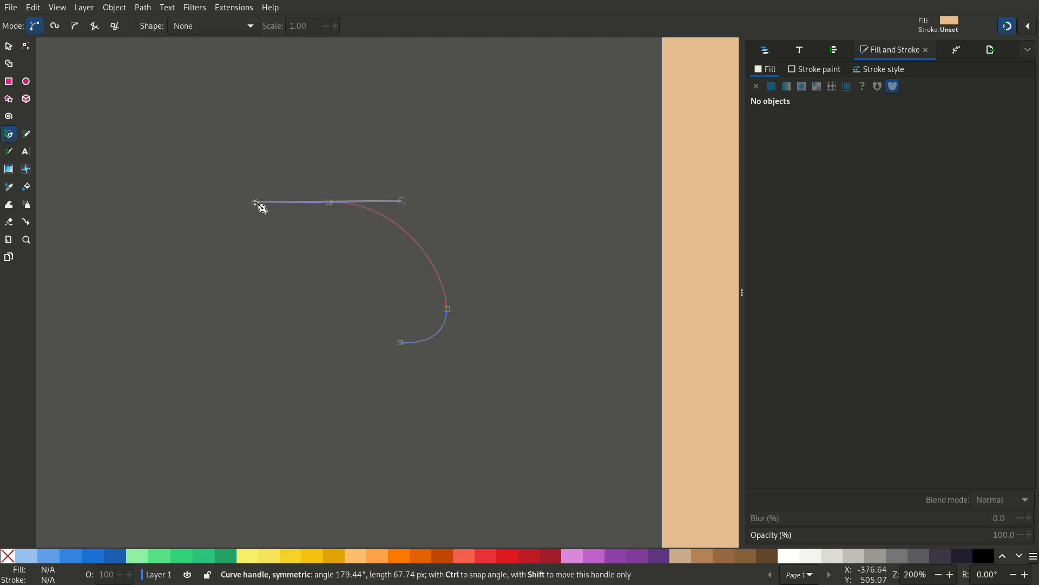
drag(255, 201, 367, 239)
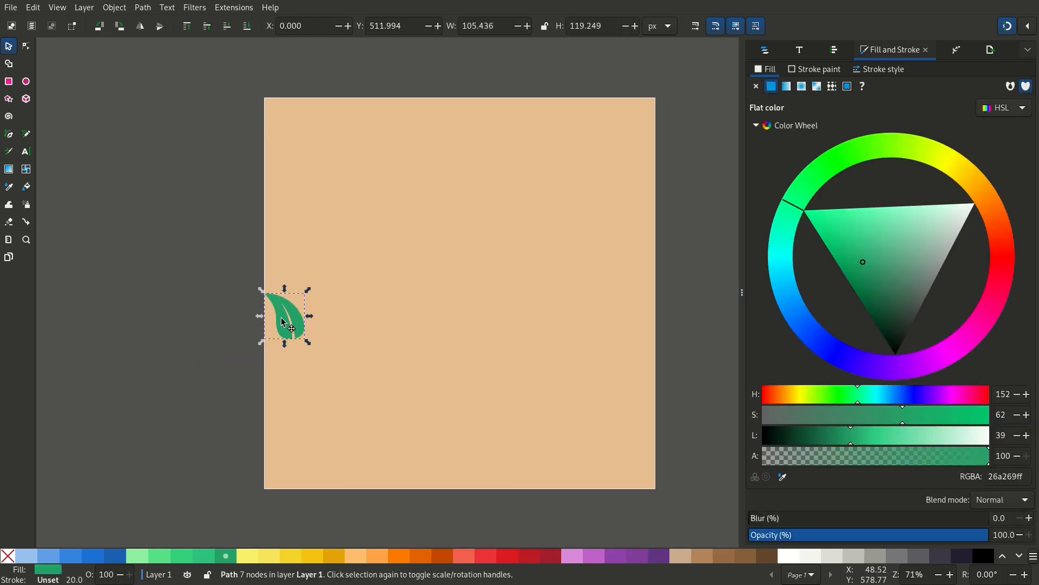
Nudge the leaf inward and switch to the Spray tool to clone it.
drag(285, 316, 301, 310)
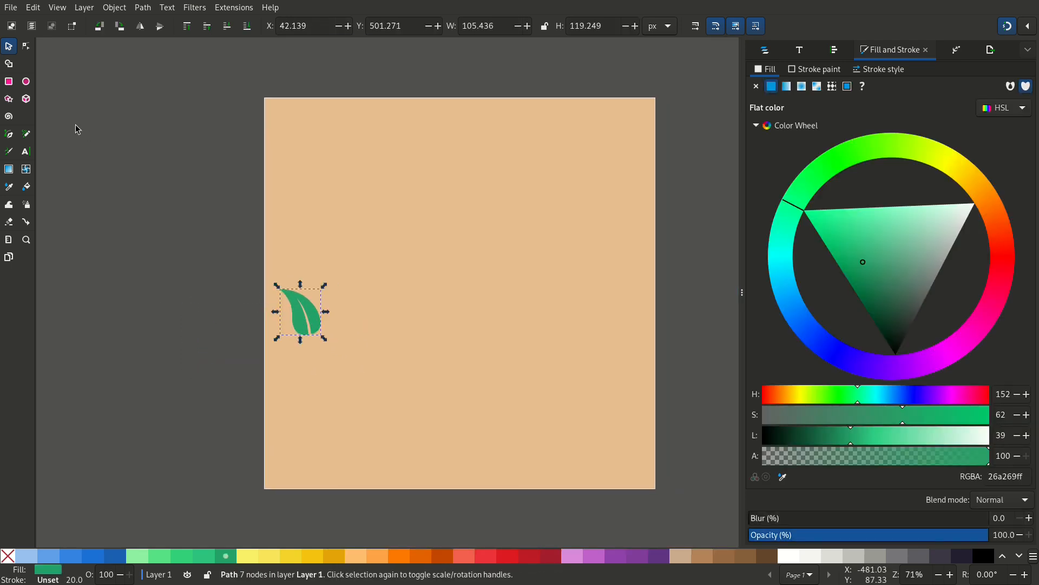
mouse_move(26, 204)
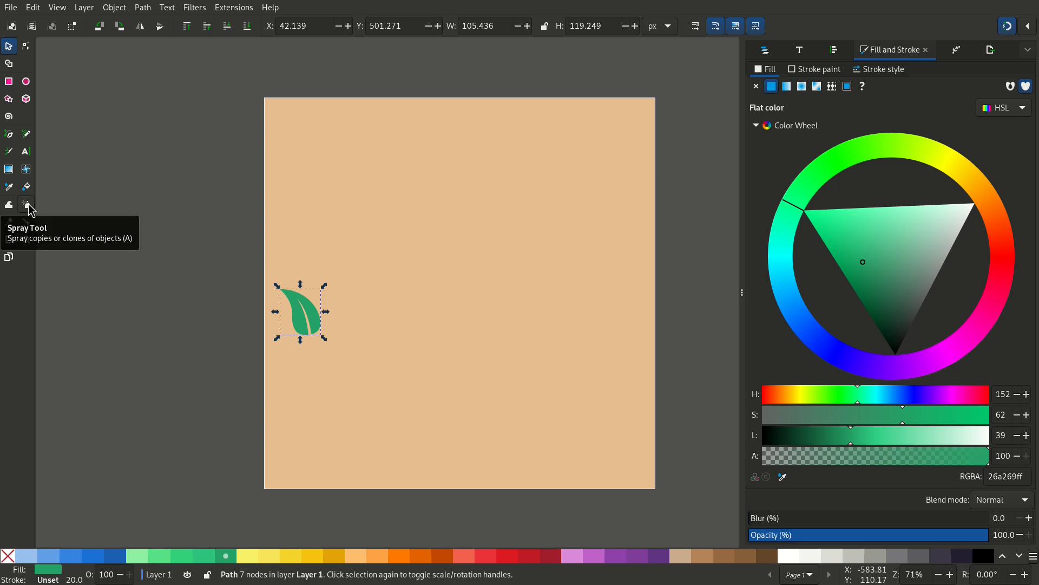
click(25, 205)
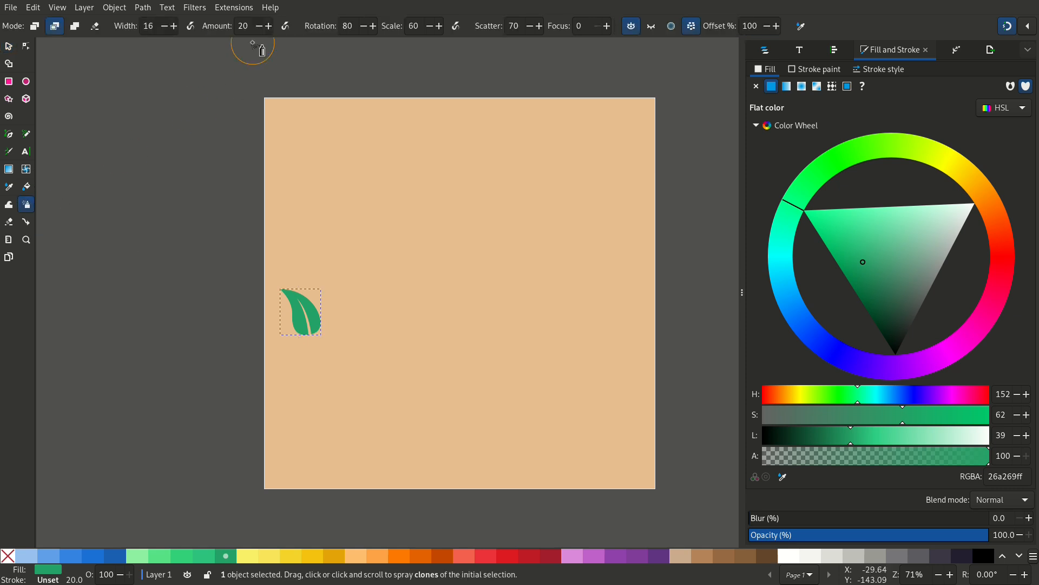
mouse_move(54, 26)
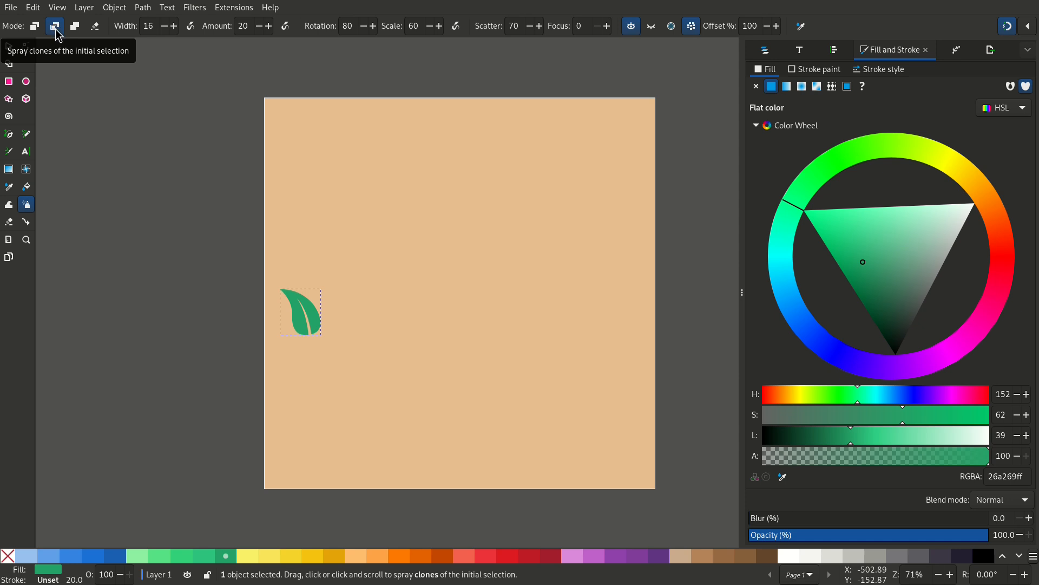
mouse_move(126, 41)
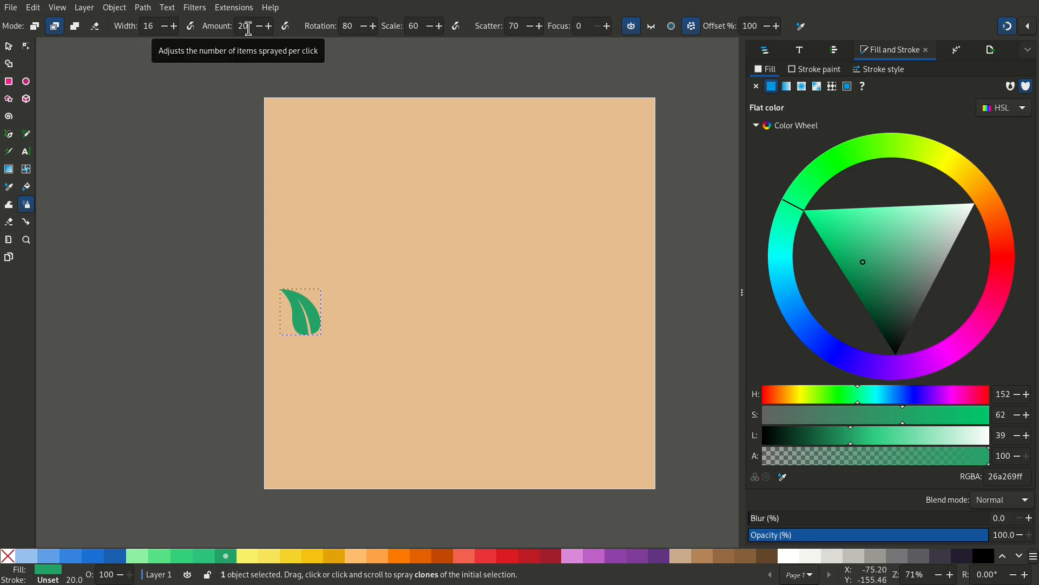
mouse_move(346, 25)
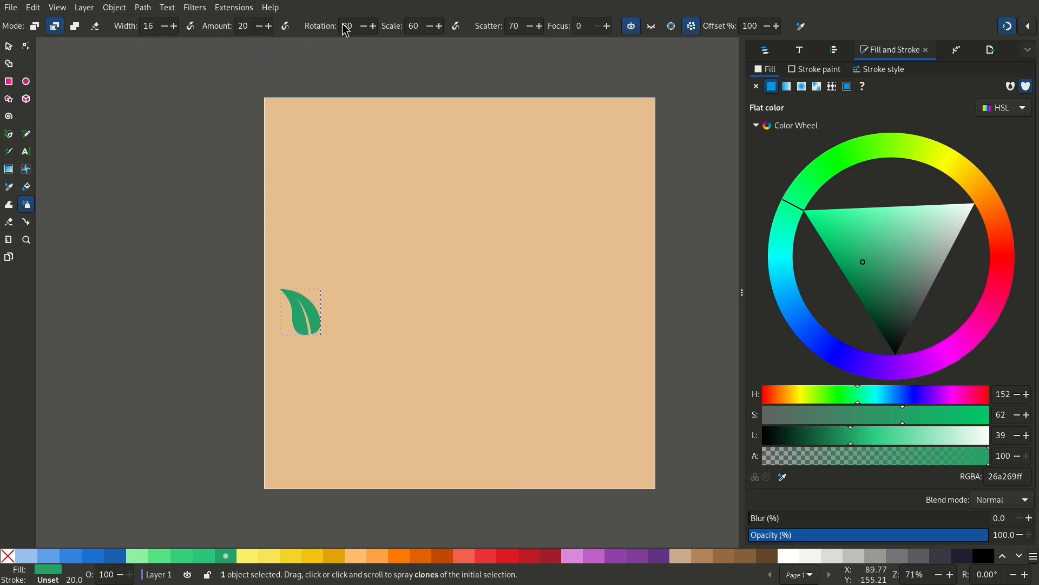
mouse_move(347, 26)
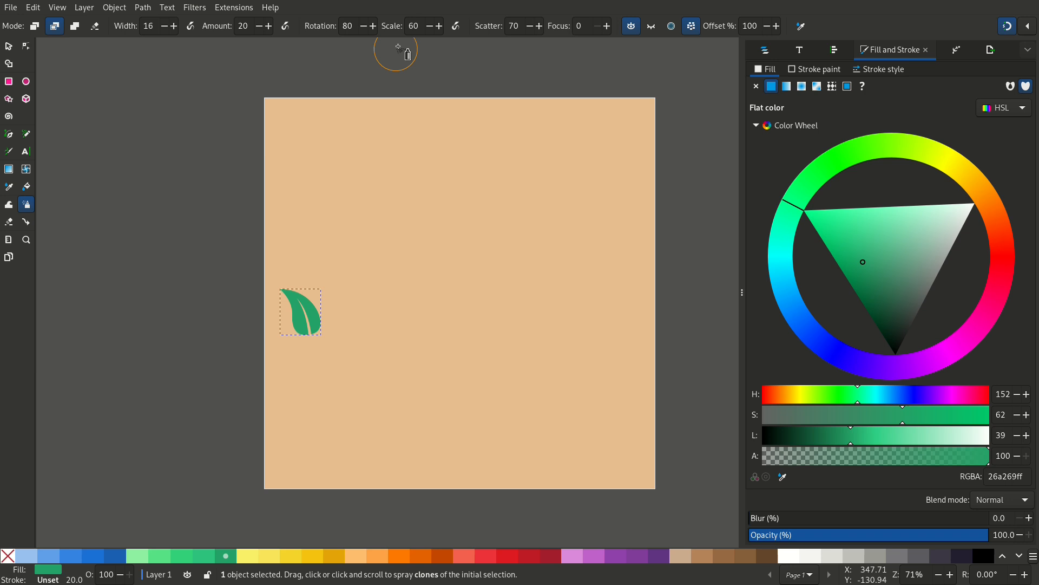
mouse_move(439, 43)
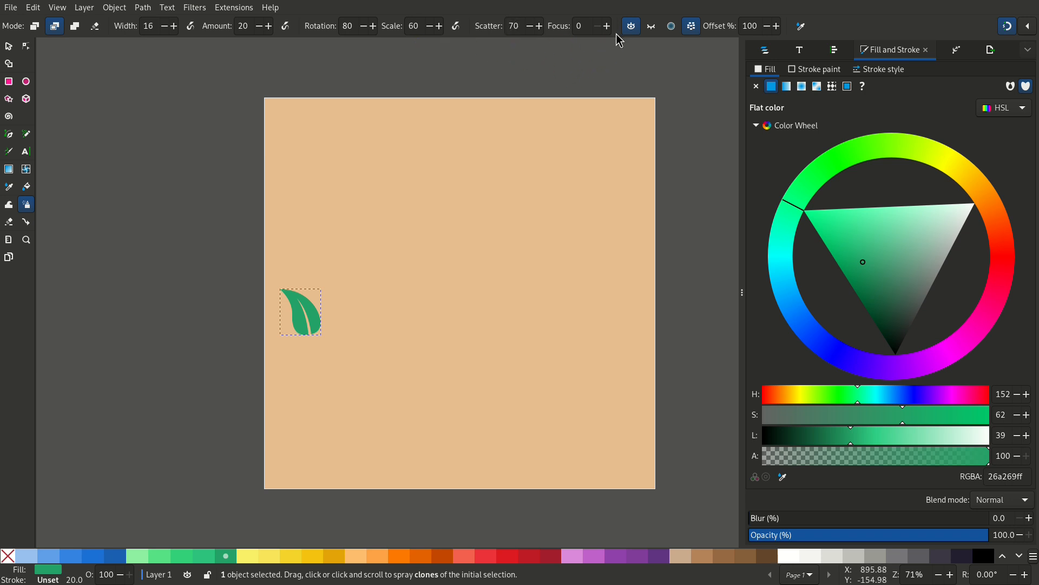
mouse_move(631, 26)
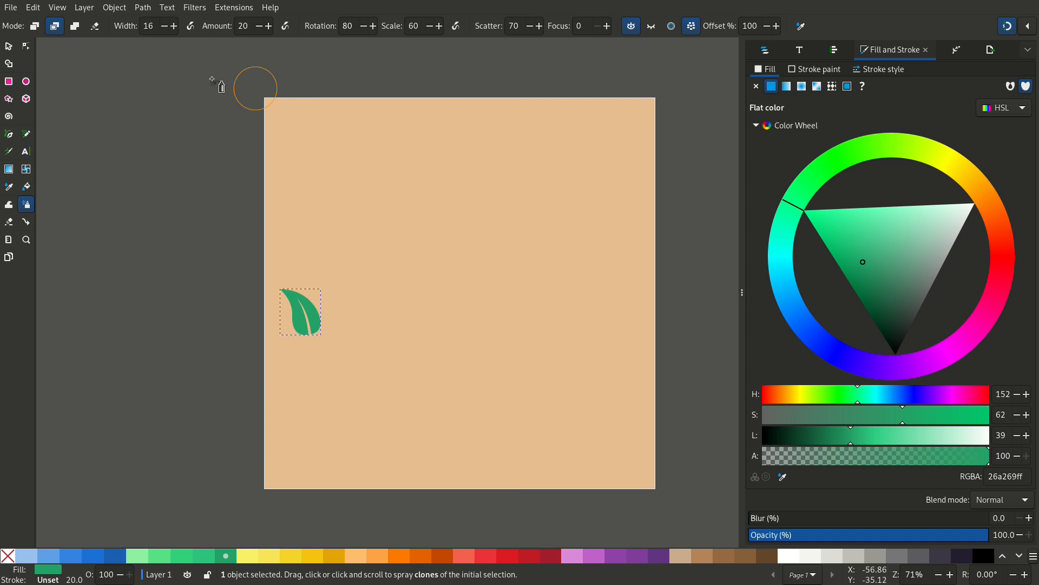
mouse_move(341, 193)
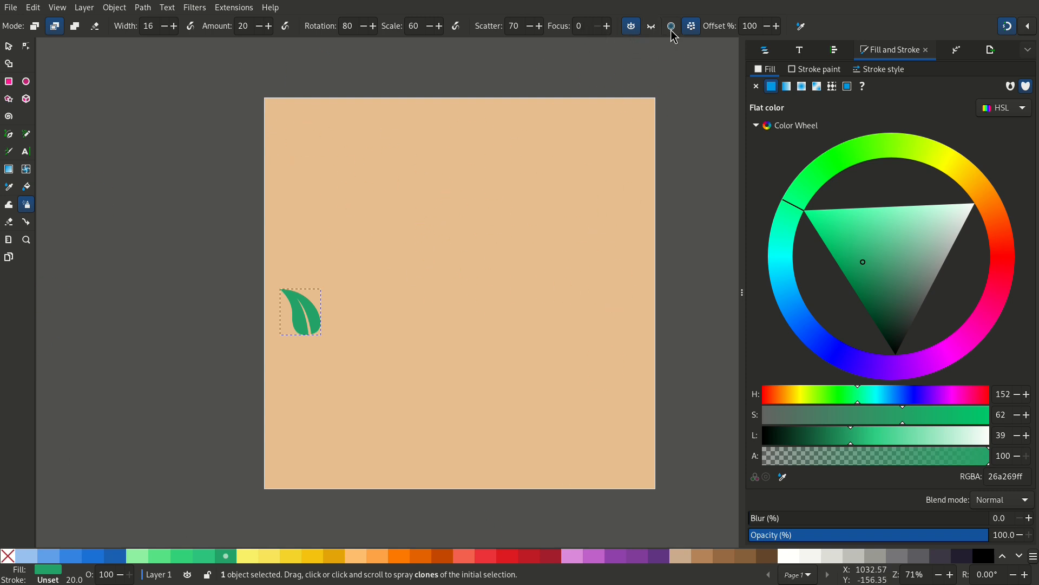
mouse_move(691, 26)
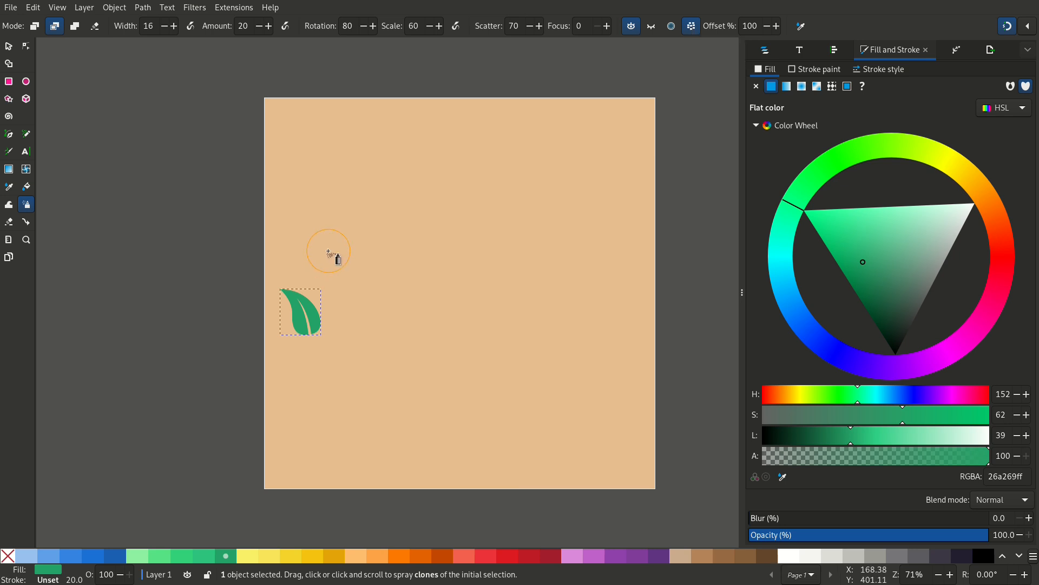
mouse_move(315, 254)
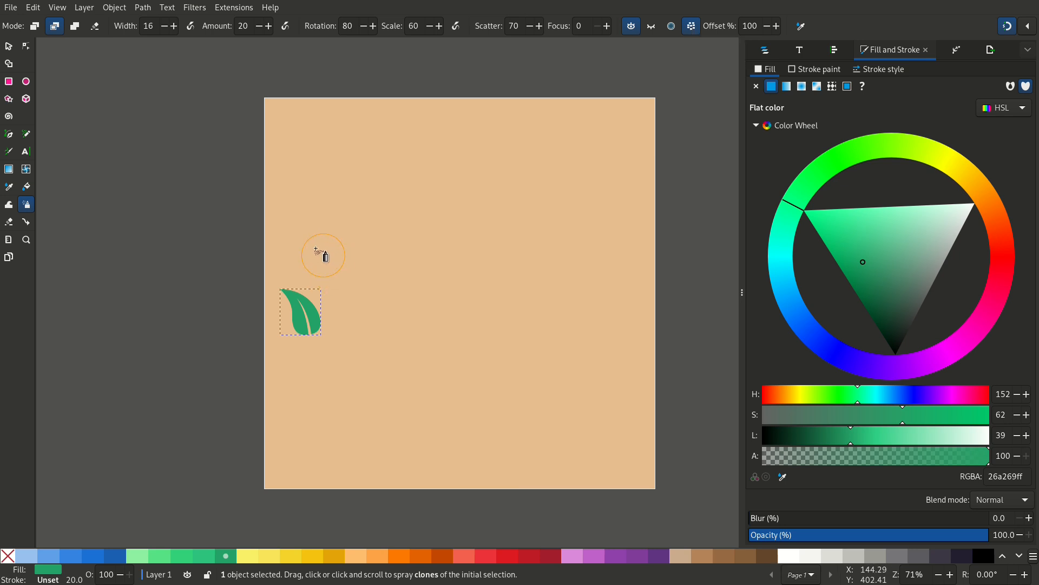
mouse_move(303, 244)
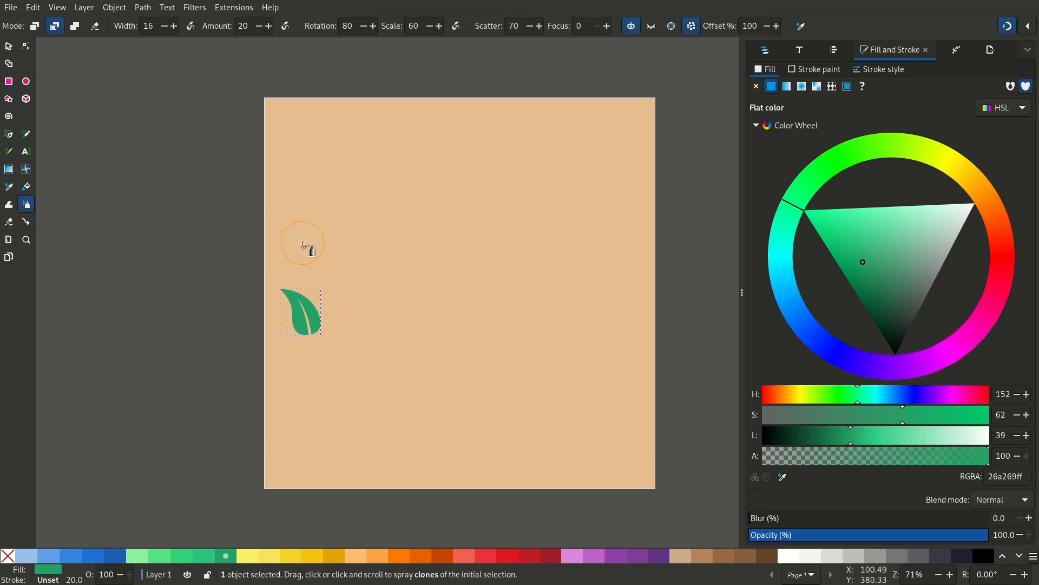
mouse_move(300, 245)
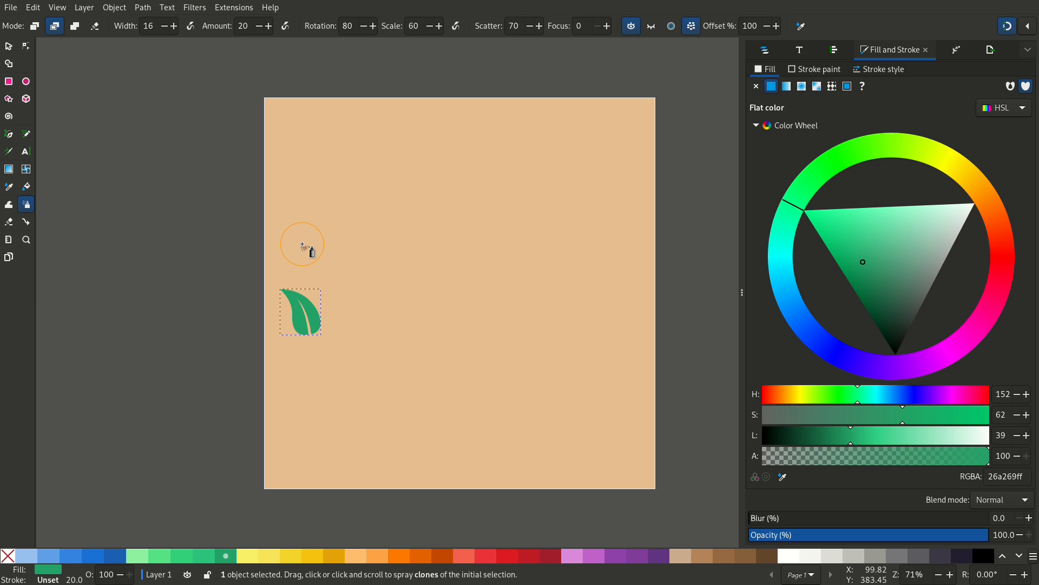
Spray leaf clones across the page and move one clone to the bottom edge.
drag(302, 243, 441, 107)
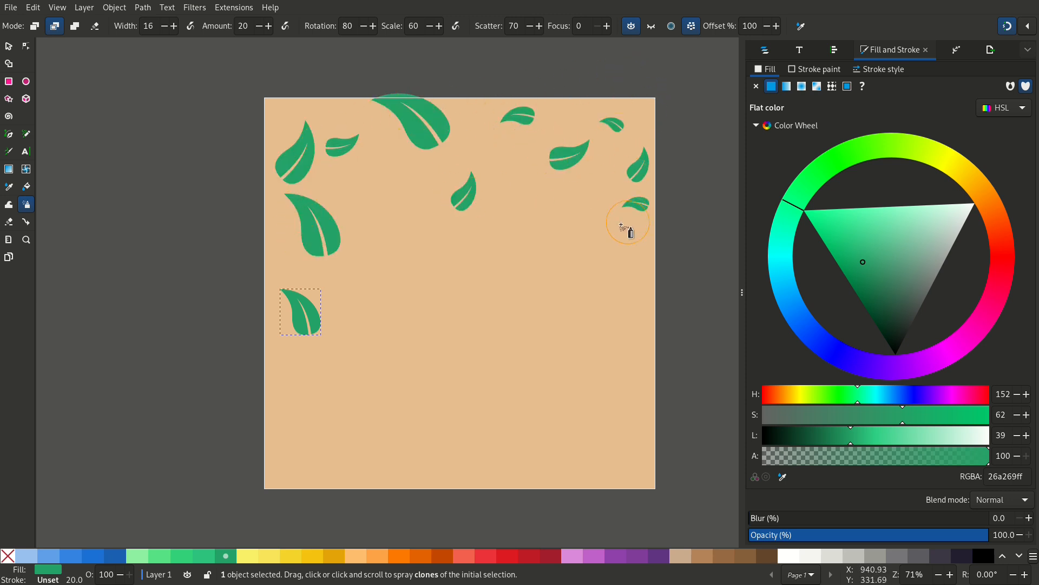
drag(627, 229, 390, 328)
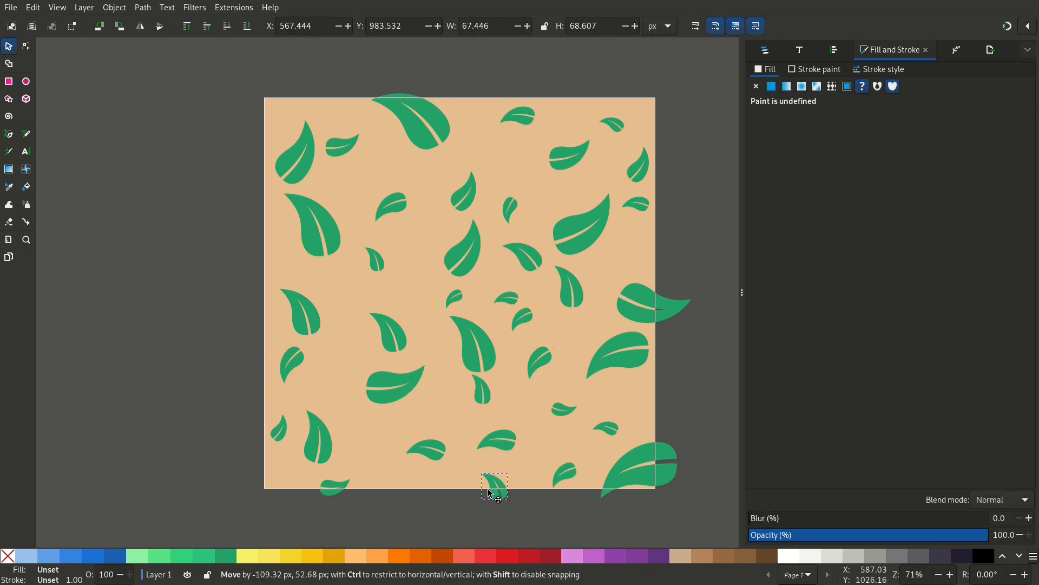
drag(493, 488, 590, 278)
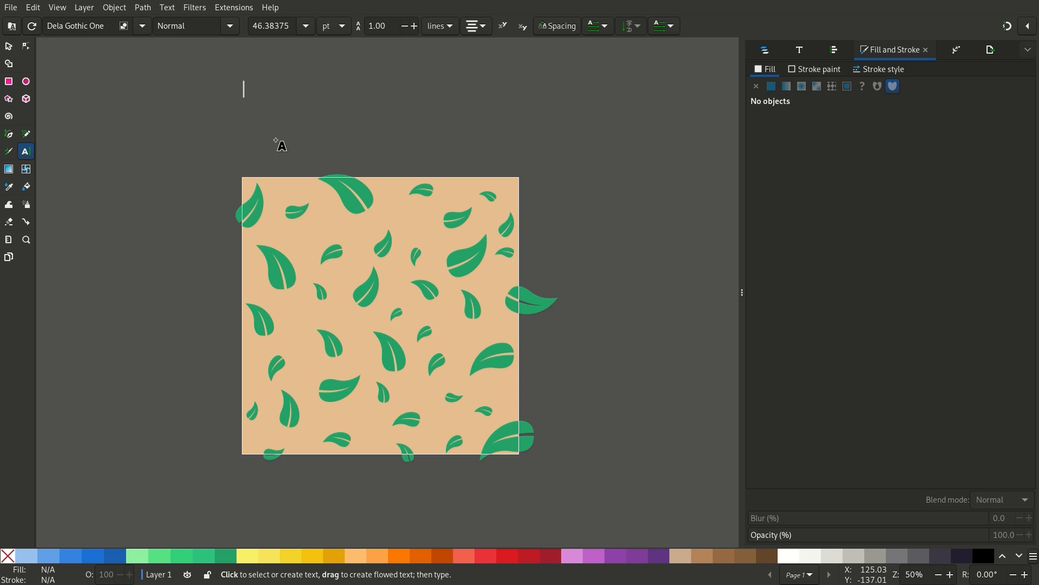
Write SUMMER VIBES, fill it white and drag it to the middle of the page.
text(SUMMER VIBES)
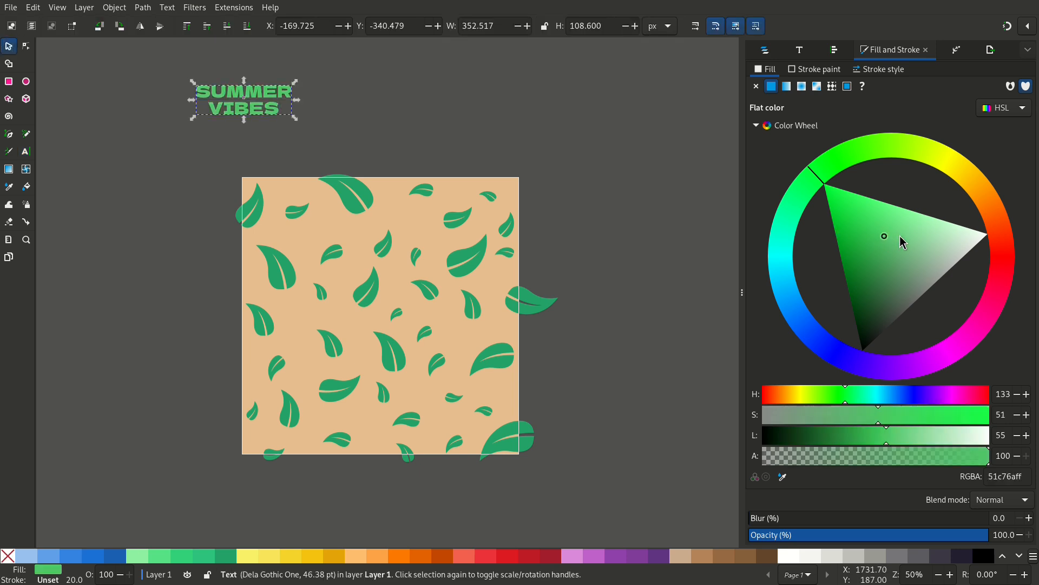
click(948, 221)
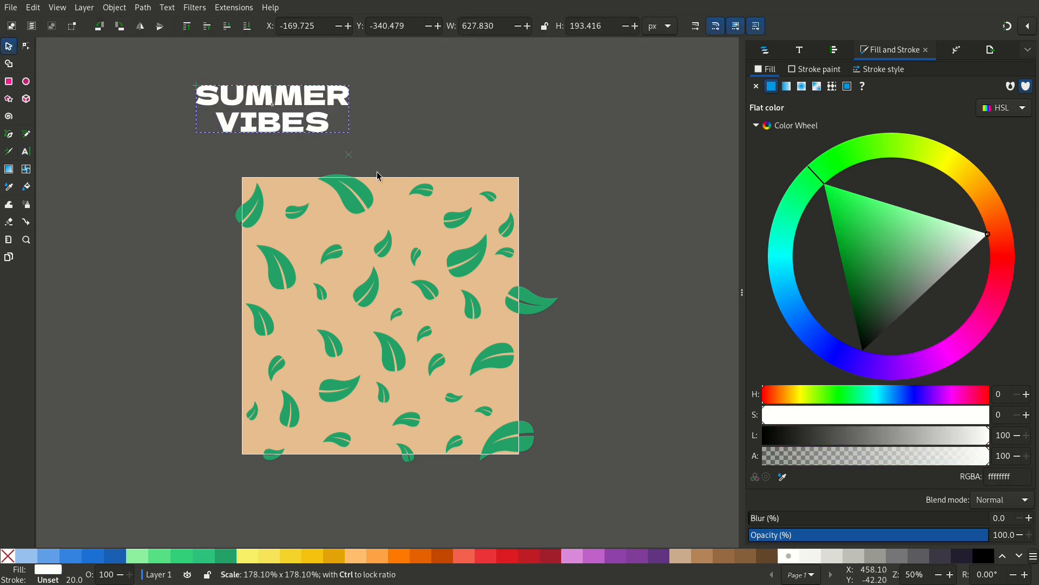
drag(272, 109, 381, 299)
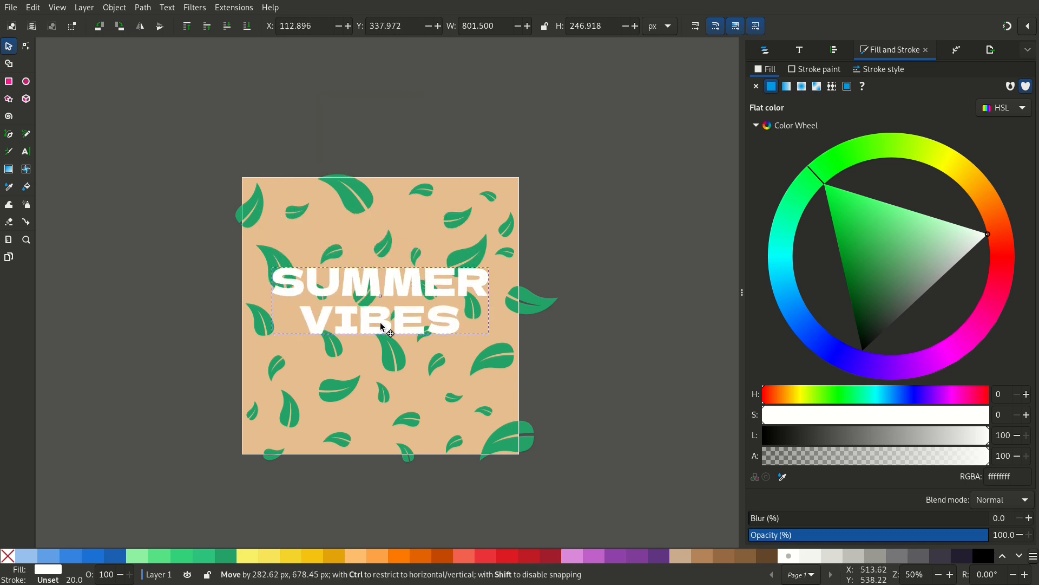
drag(381, 325, 381, 315)
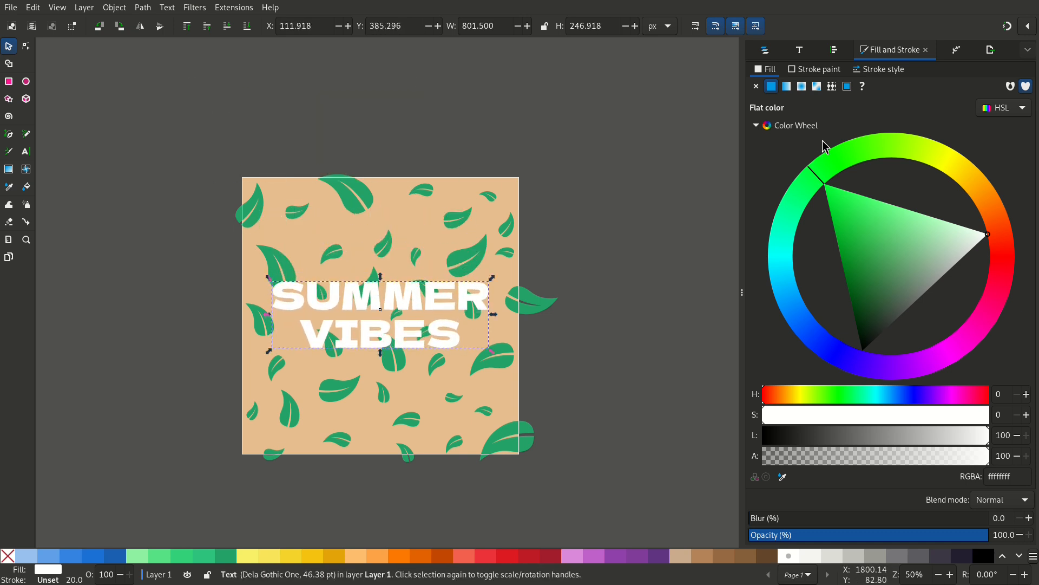
Bring up Align and Distribute with the SUMMER VIBES text selected.
click(834, 50)
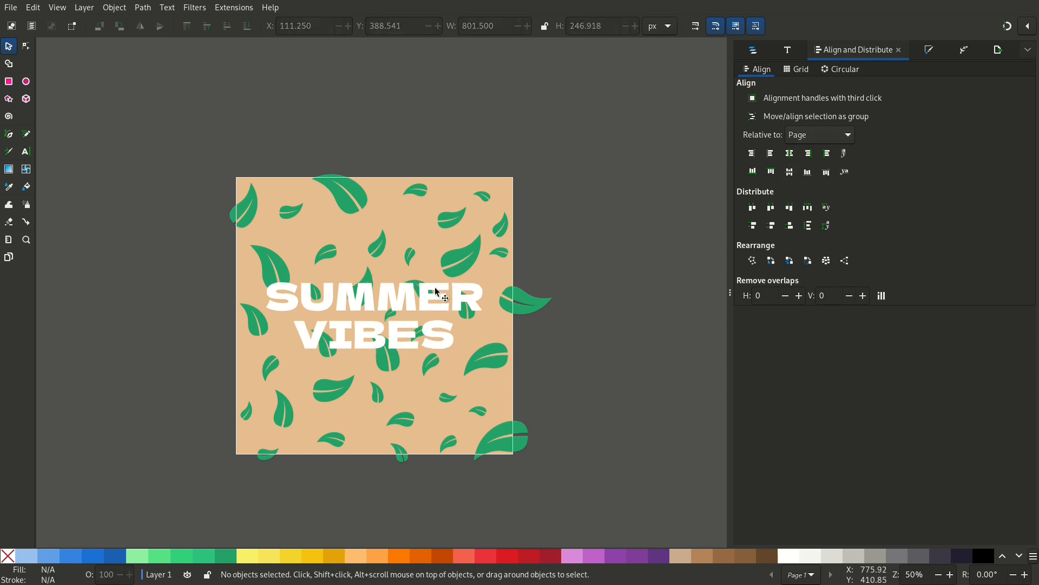
click(439, 292)
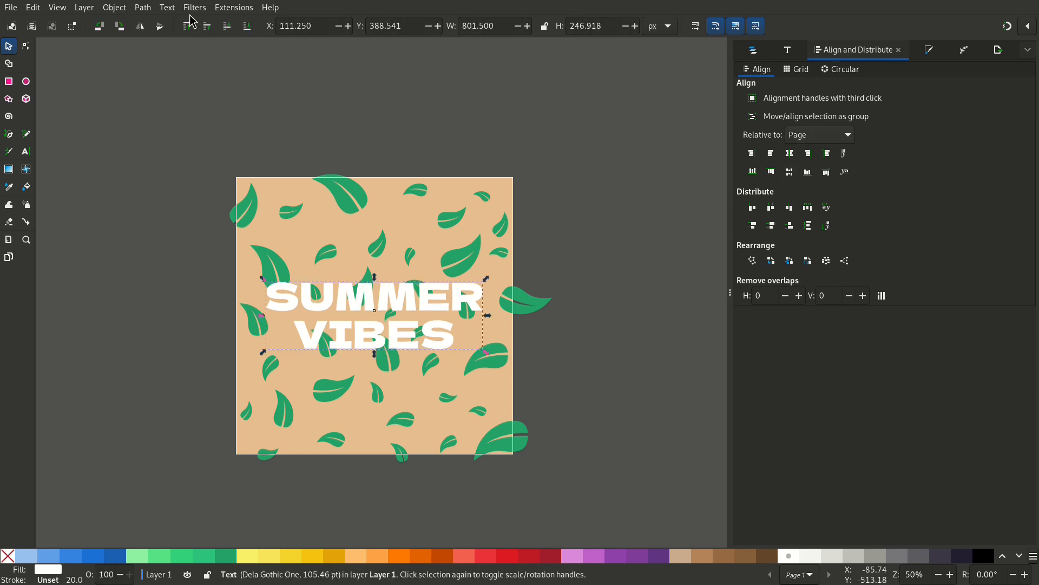
Apply a faint black drop shadow (alpha 10, blur 3, offsets 6) to the text.
click(194, 7)
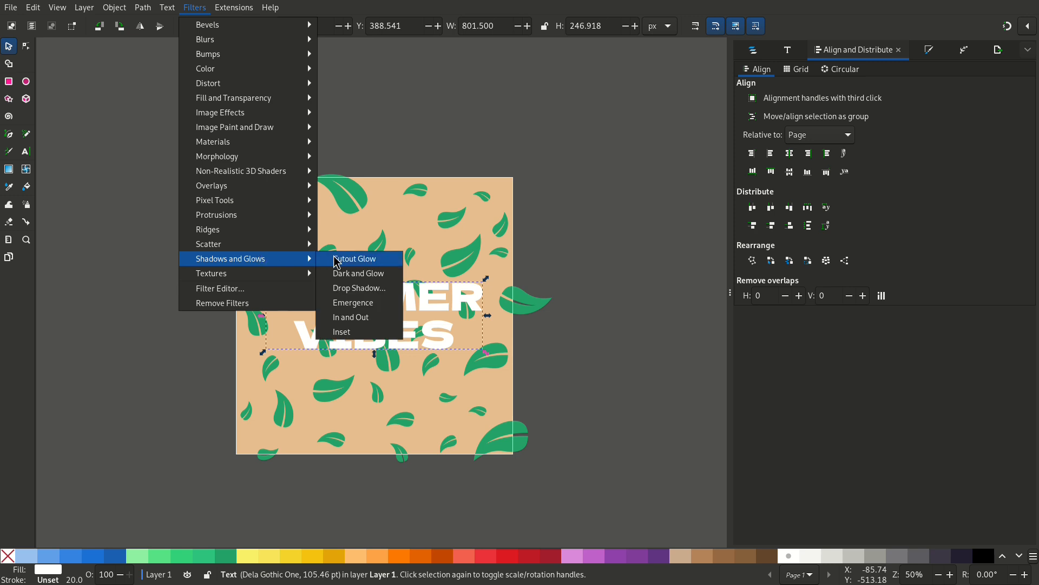
click(359, 287)
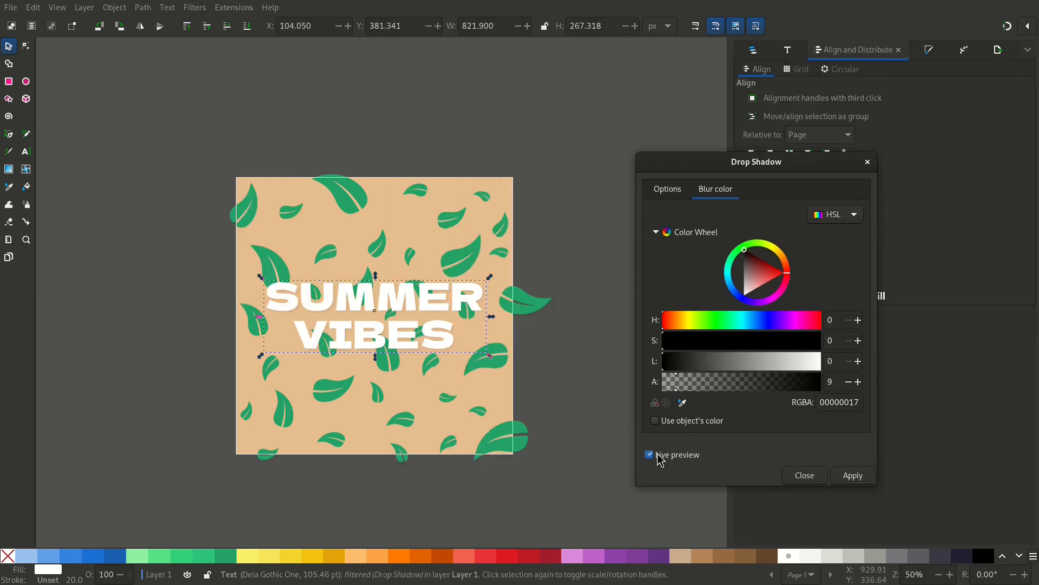
drag(674, 382, 749, 382)
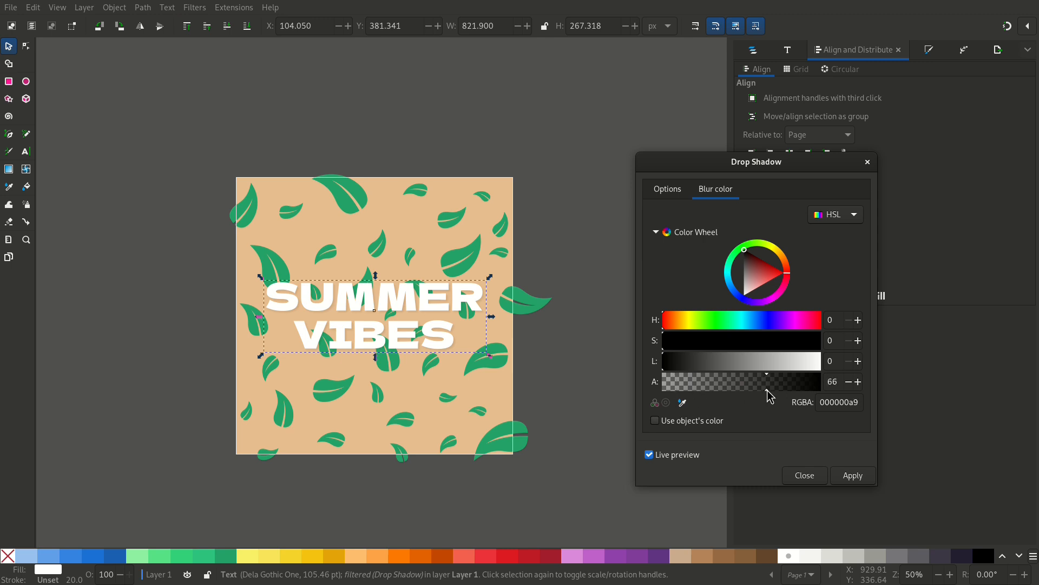
drag(769, 381, 680, 382)
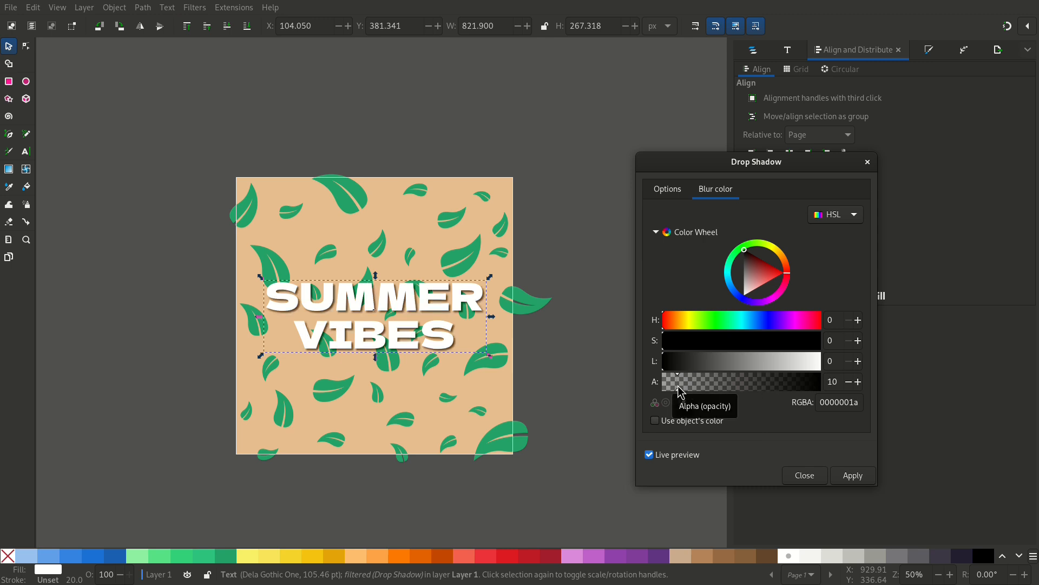
click(667, 189)
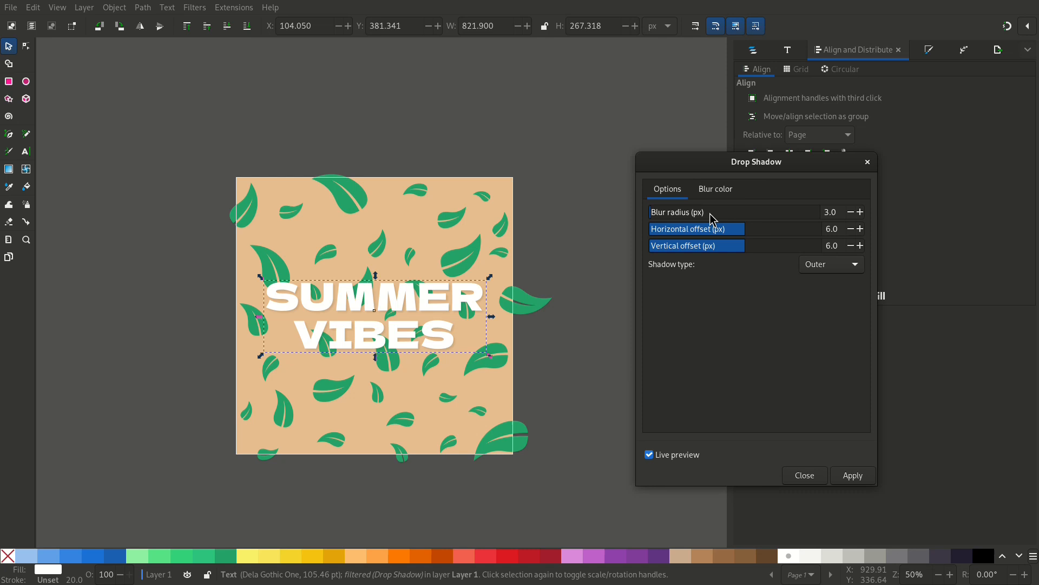
click(716, 189)
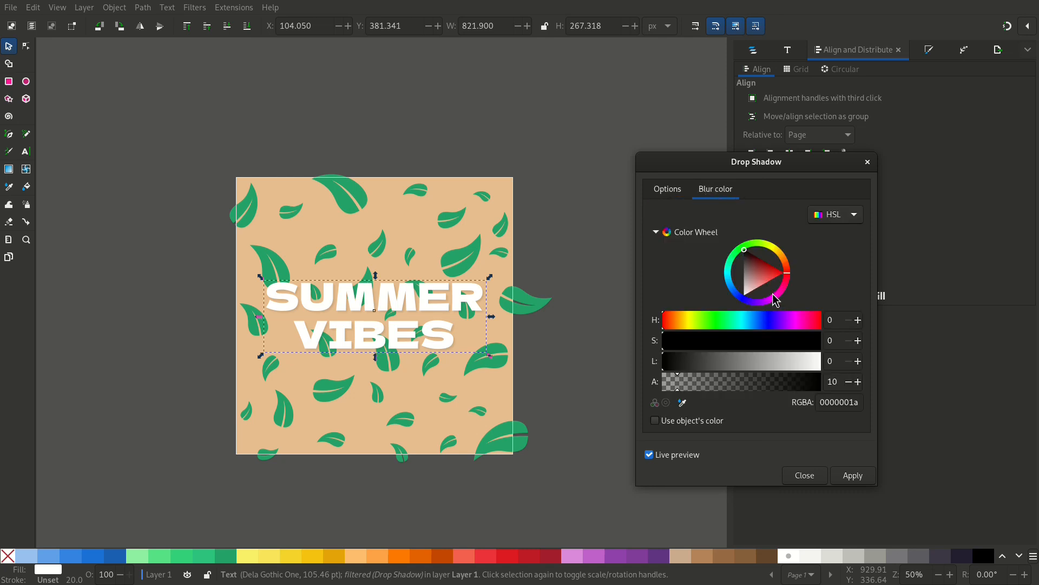
click(649, 455)
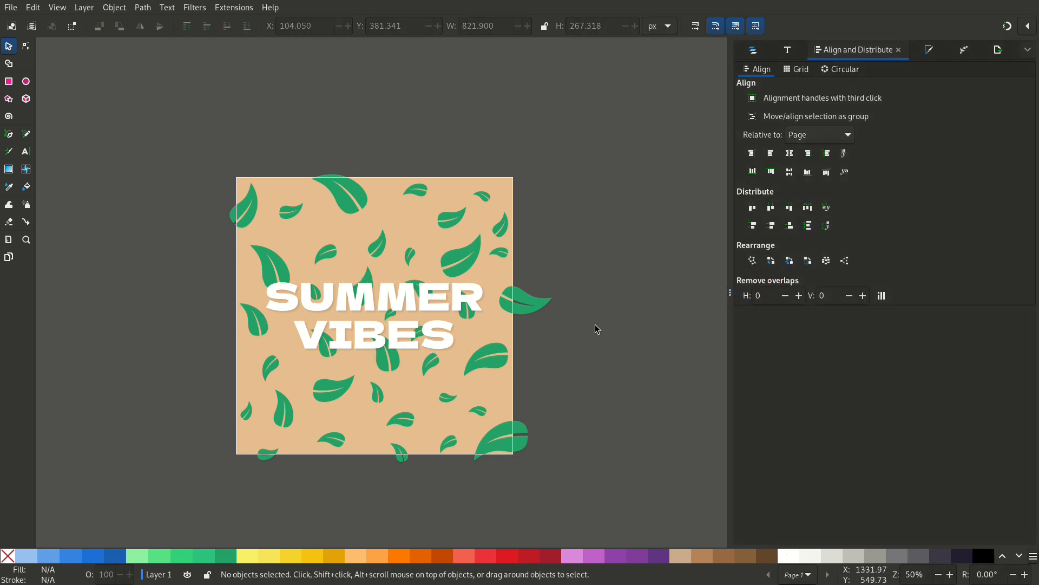
mouse_move(599, 321)
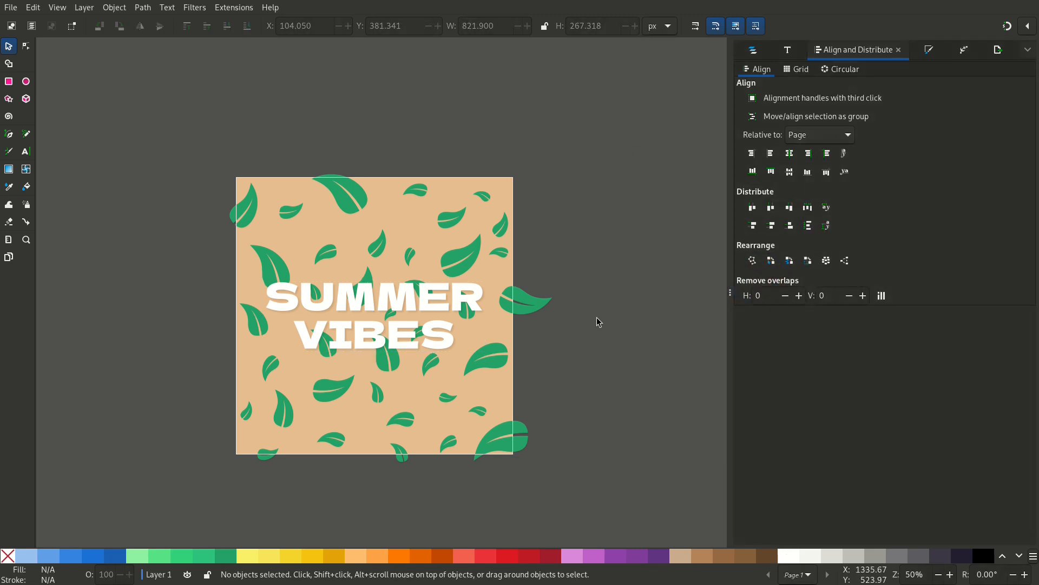